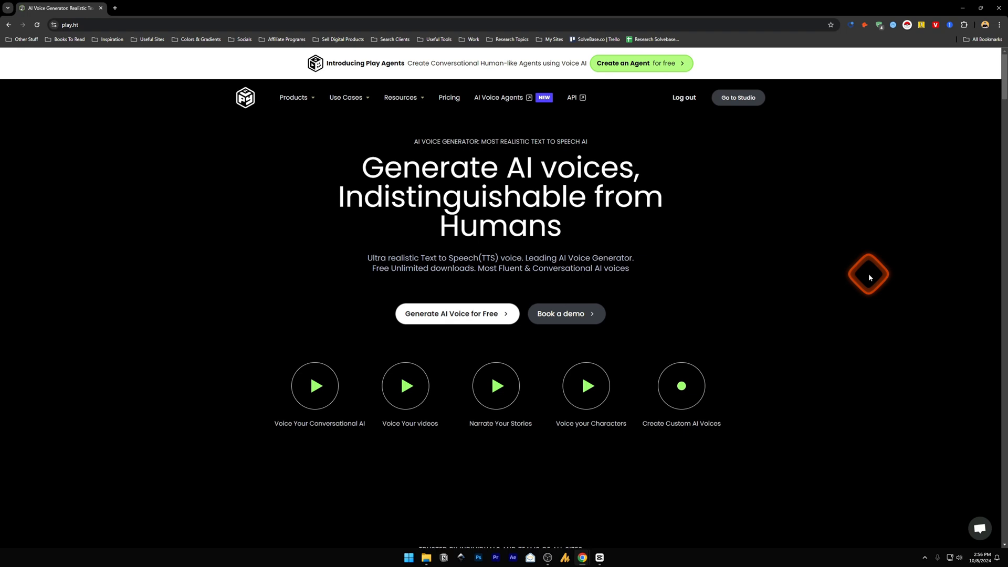
{"action": "mouse_move", "coordinate": [354, 203]}
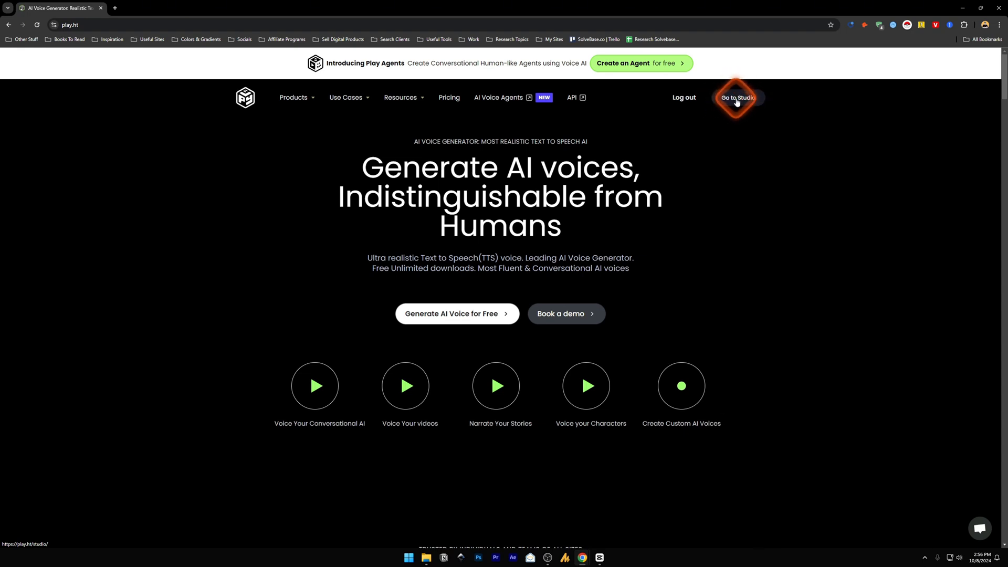
Enter the PlayHT studio from the play.ht homepage
{"action": "left_click", "coordinate": [737, 96]}
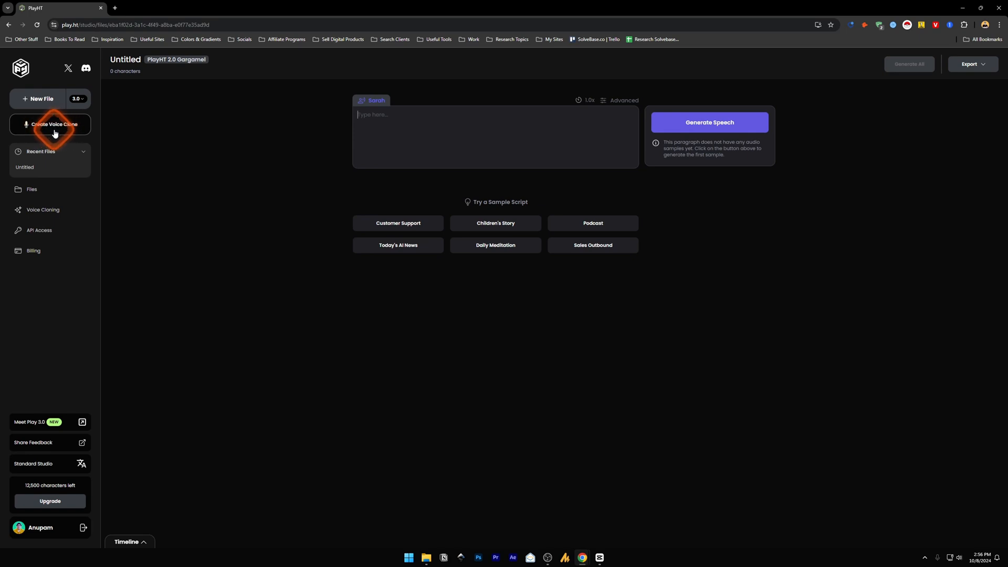
Start an Instant voice clone with English as input language, reaching the clone method choice
{"action": "left_click", "coordinate": [53, 124]}
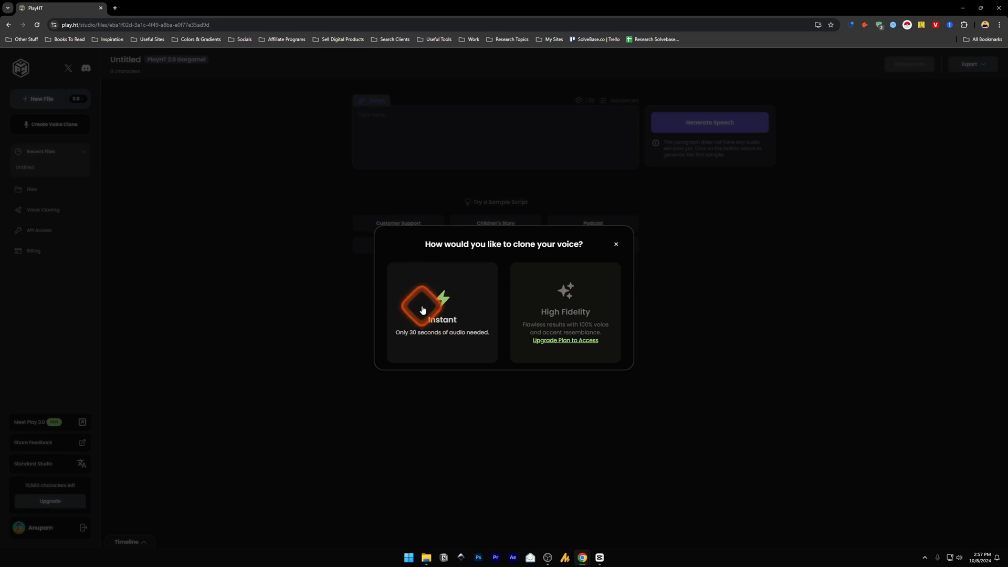
{"action": "left_click", "coordinate": [441, 309]}
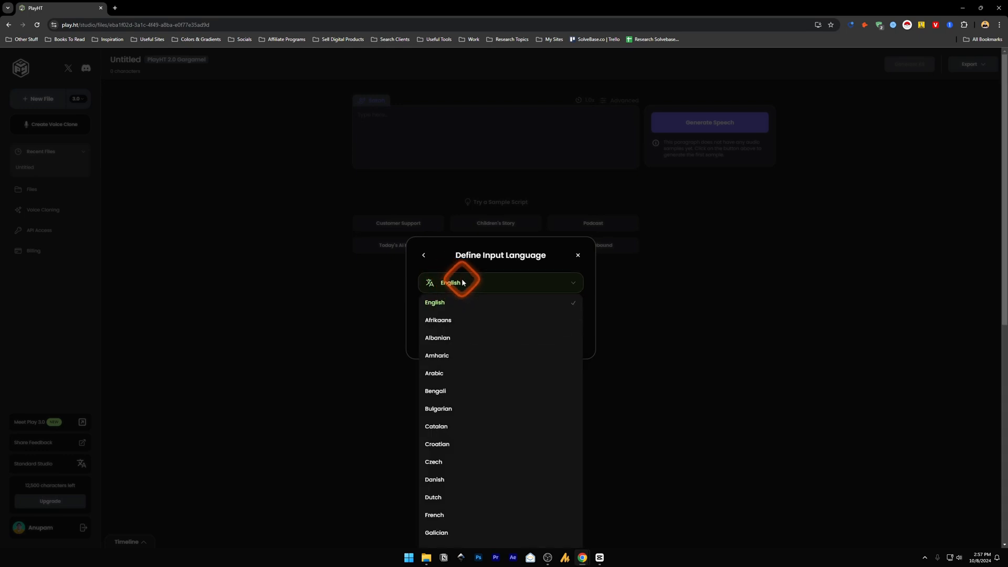
{"action": "left_click", "coordinate": [423, 255]}
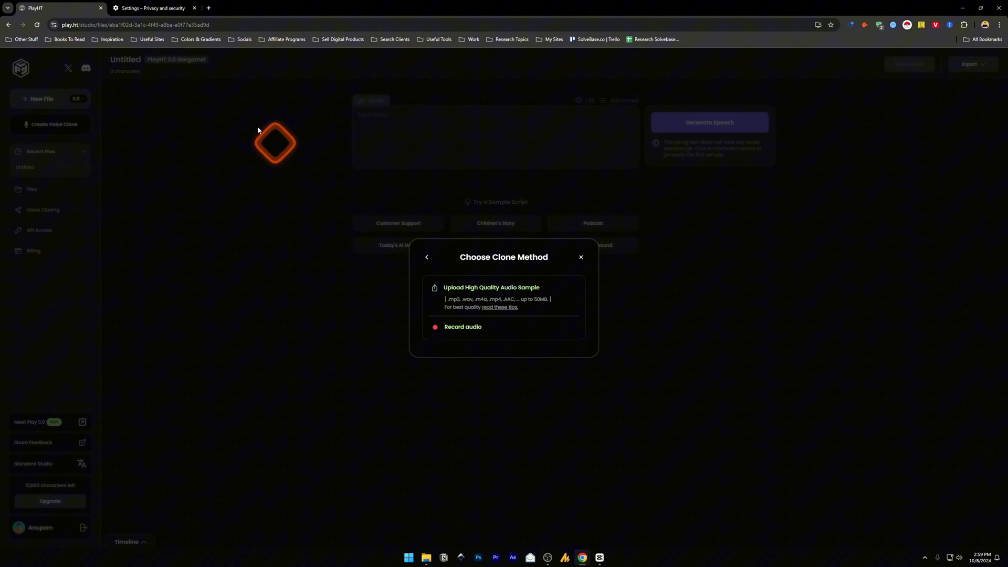
Set Chrome's microphone for sites to the PD400X Podcast Microphone via site settings
{"action": "left_click", "coordinate": [54, 24]}
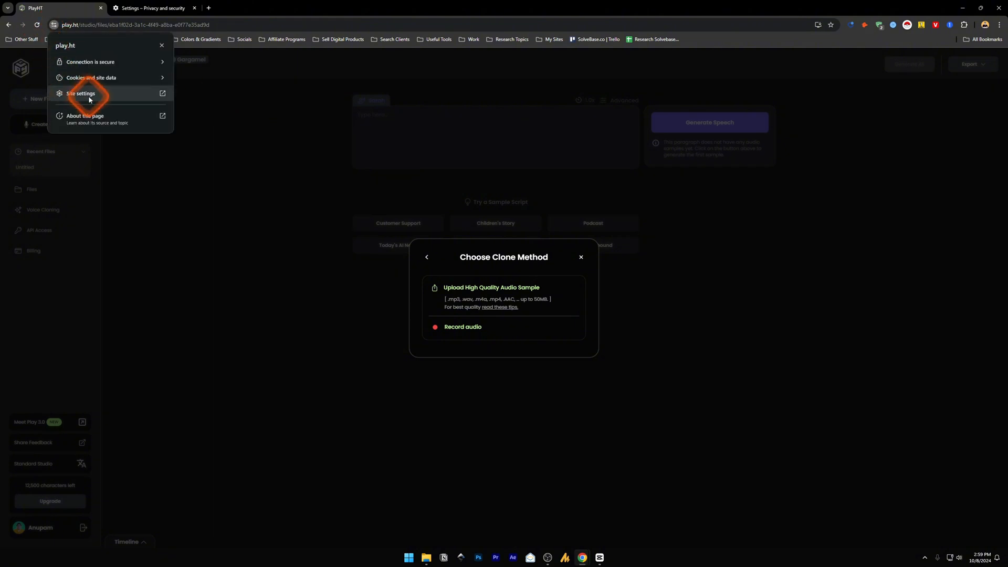
{"action": "left_click", "coordinate": [81, 93]}
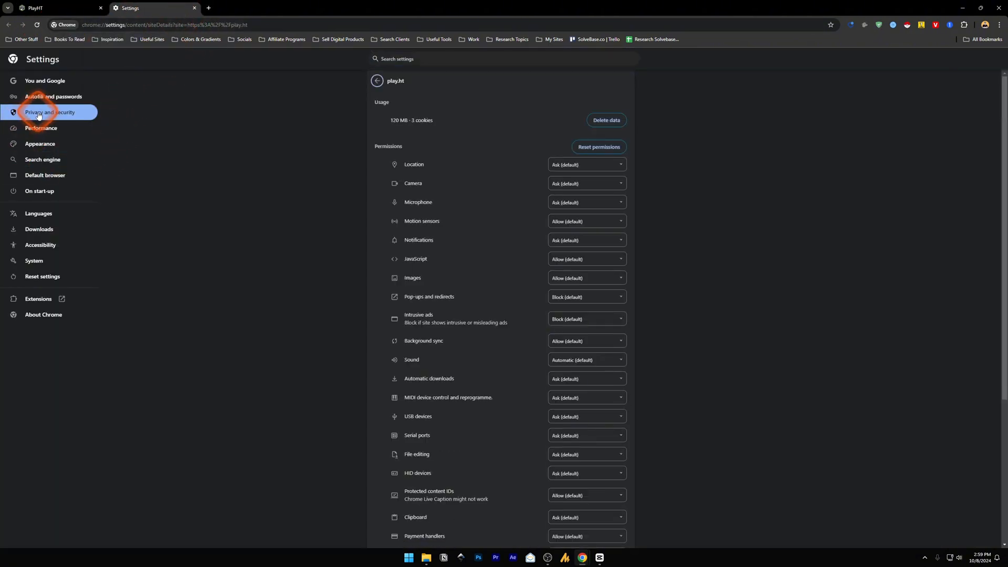
{"action": "left_click", "coordinate": [50, 112]}
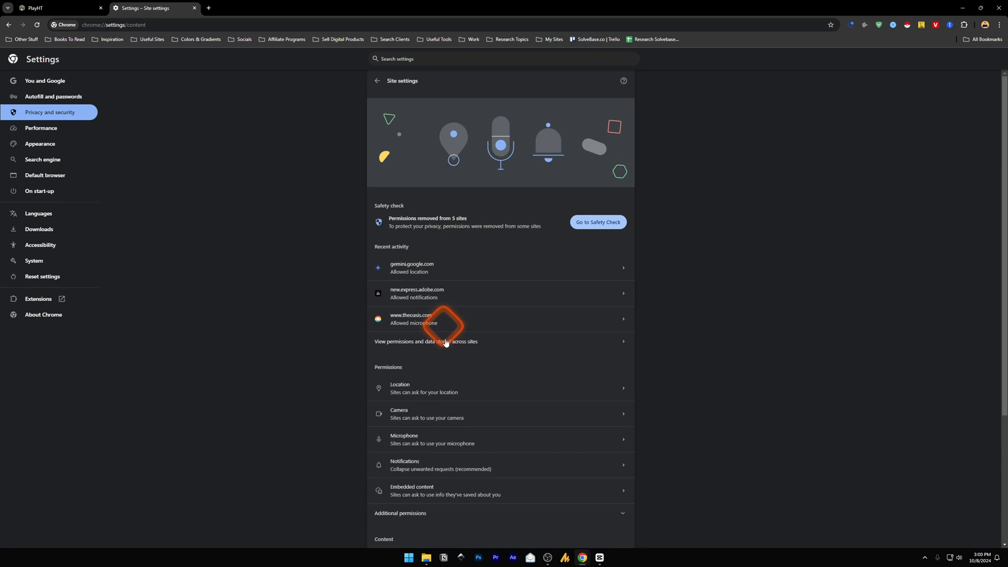
{"action": "scroll", "scroll_direction": "down", "scroll_amount": 3}
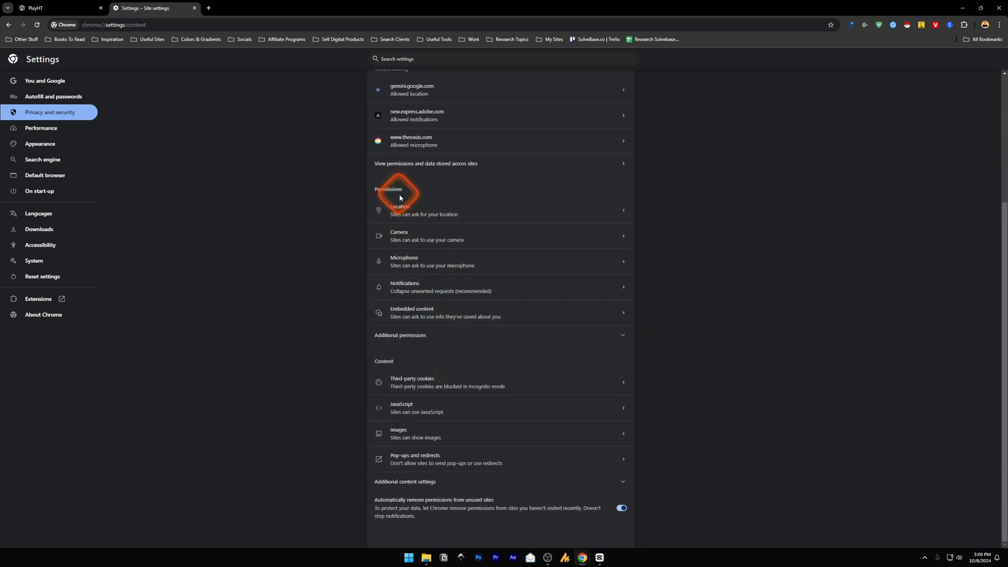
{"action": "left_click", "coordinate": [403, 261]}
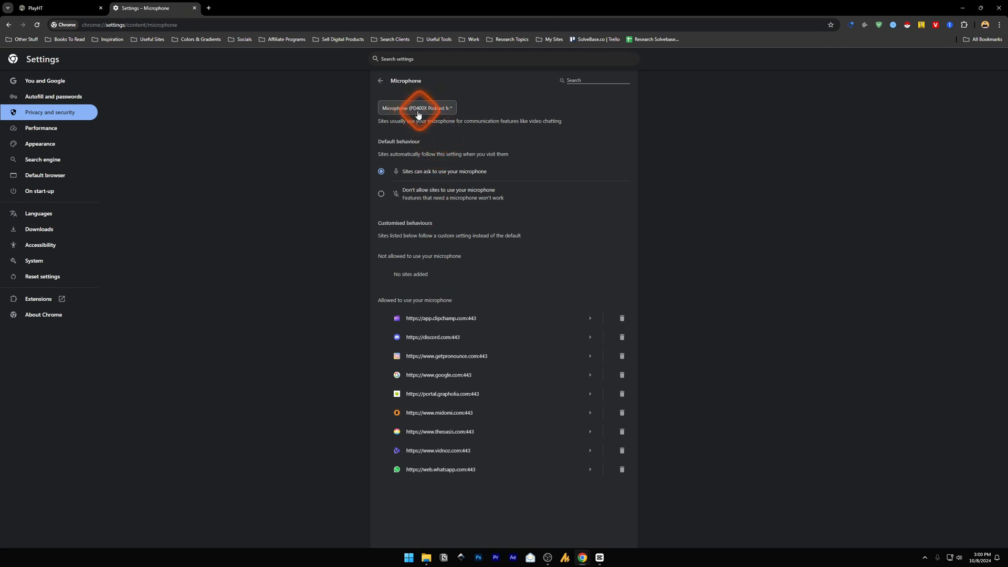
{"action": "left_click", "coordinate": [417, 107]}
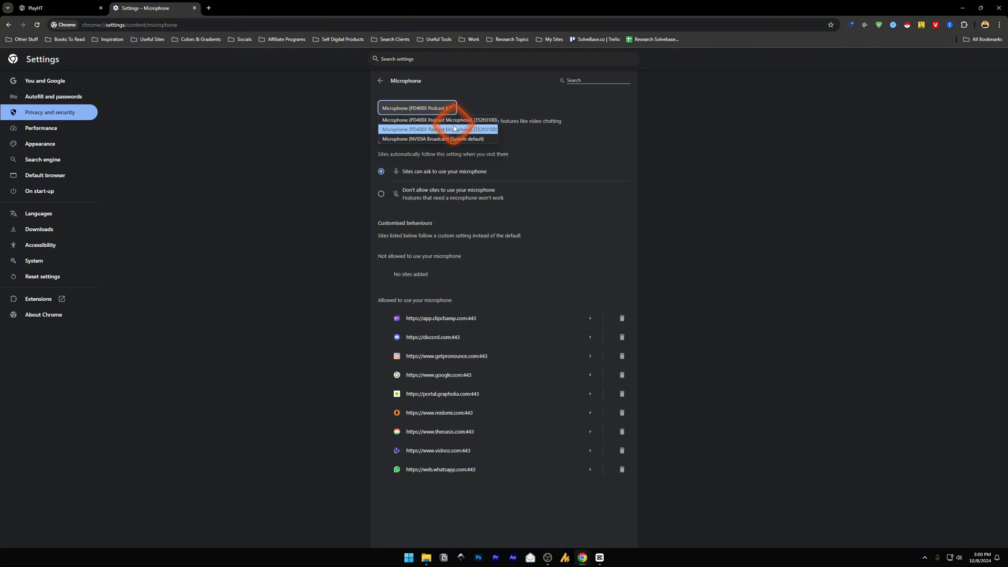
{"action": "left_click", "coordinate": [58, 8]}
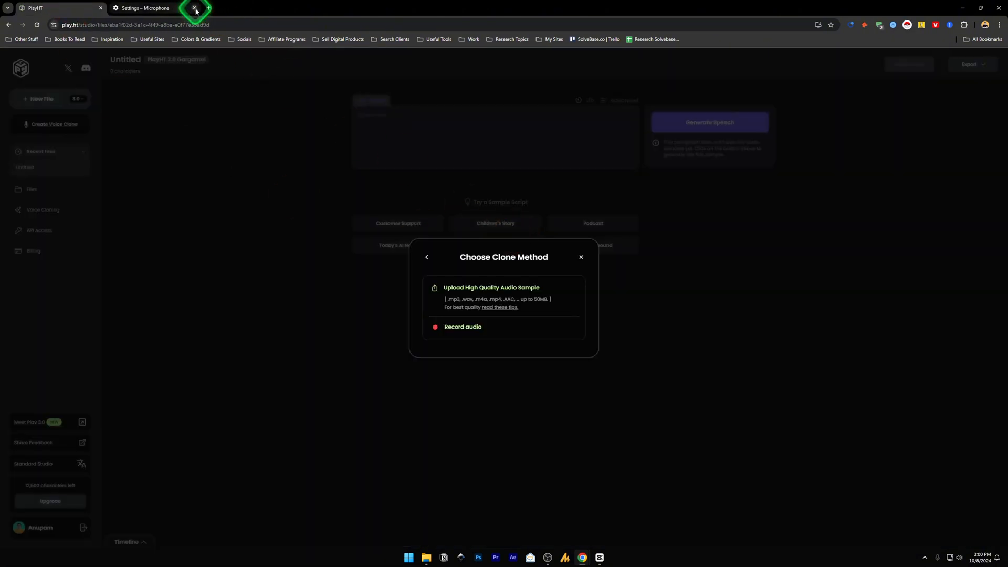
Close the Settings tab and start a fresh browser tab with recording ready
{"action": "left_click", "coordinate": [462, 327]}
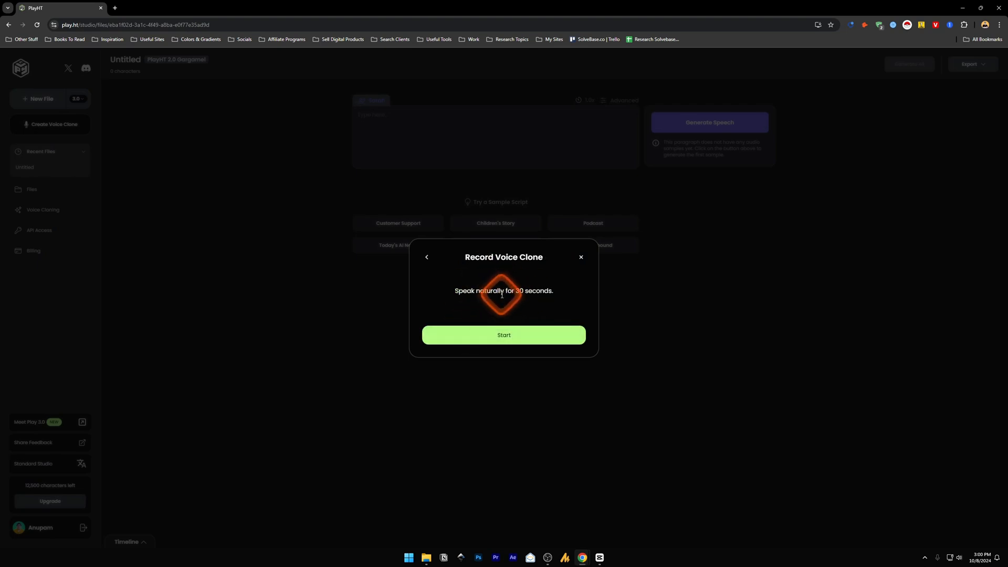
{"action": "left_click", "coordinate": [207, 8]}
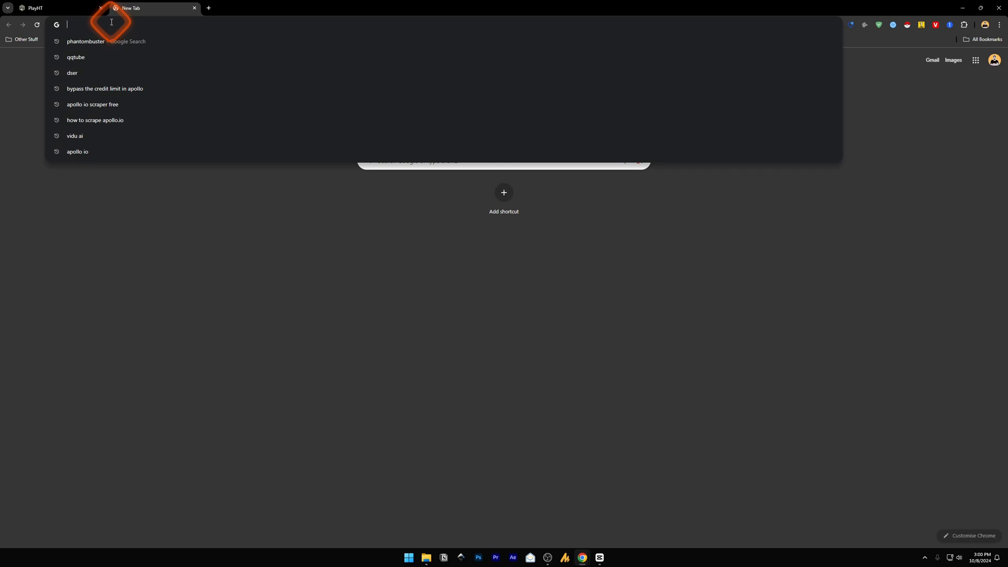
Ask ChatGPT for a '30 secs script on any topic' in the new tab
{"action": "type", "text": "chatgpt.com"}
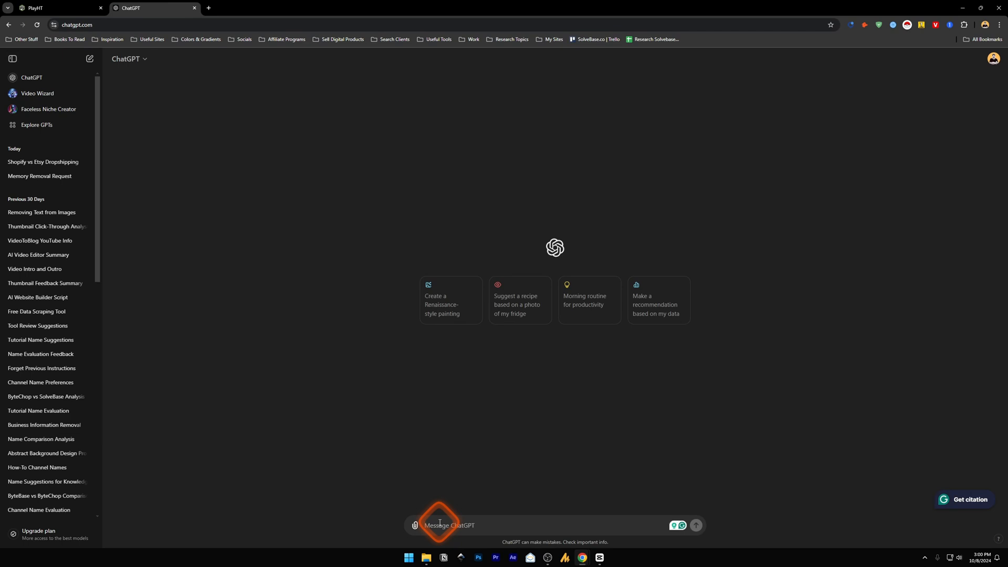
{"action": "type", "text": "30 secs script on any topic"}
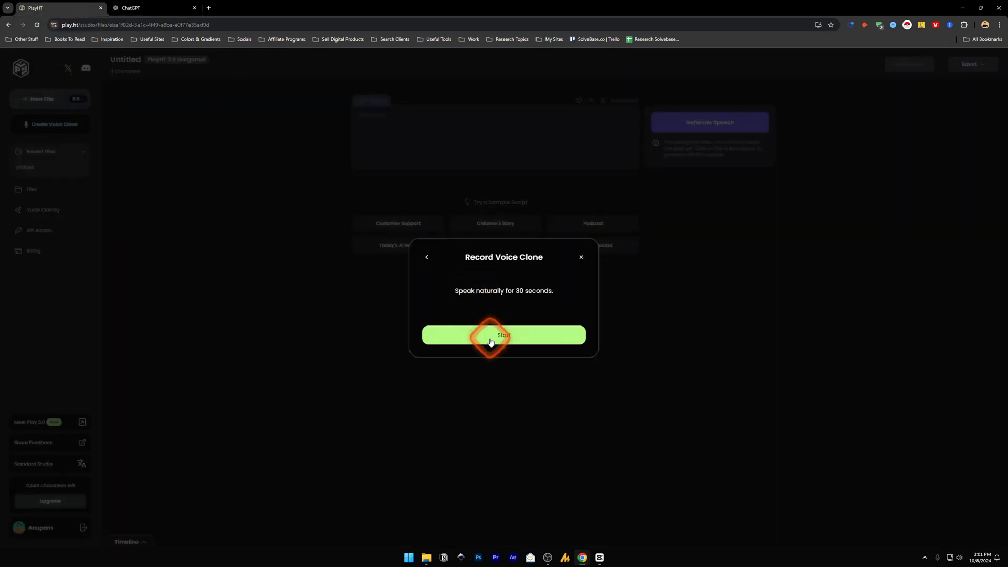
Record a ~52-second voice sample using the PD400X Podcast Microphone with permission allowed
{"action": "left_click", "coordinate": [151, 7]}
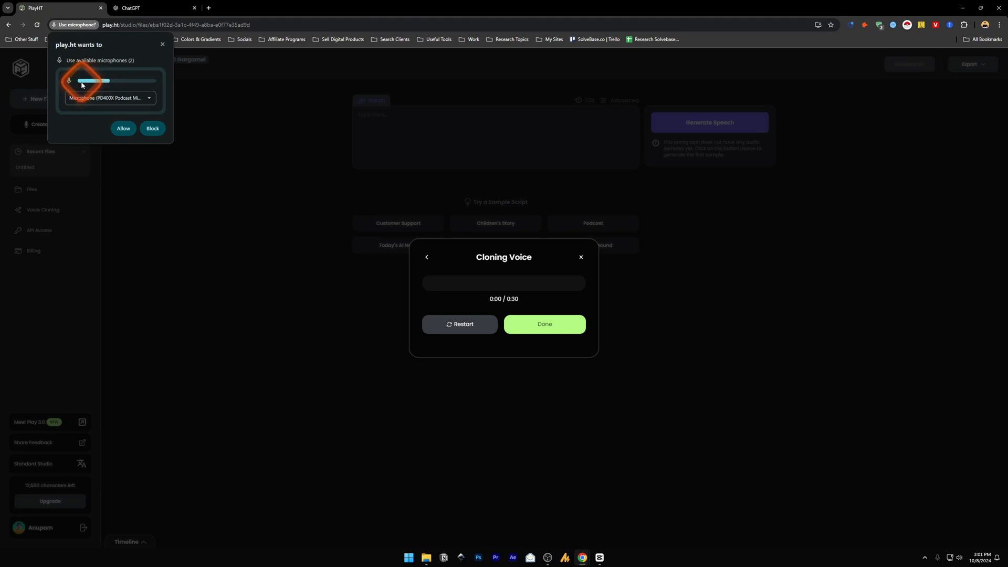
{"action": "left_click", "coordinate": [110, 98]}
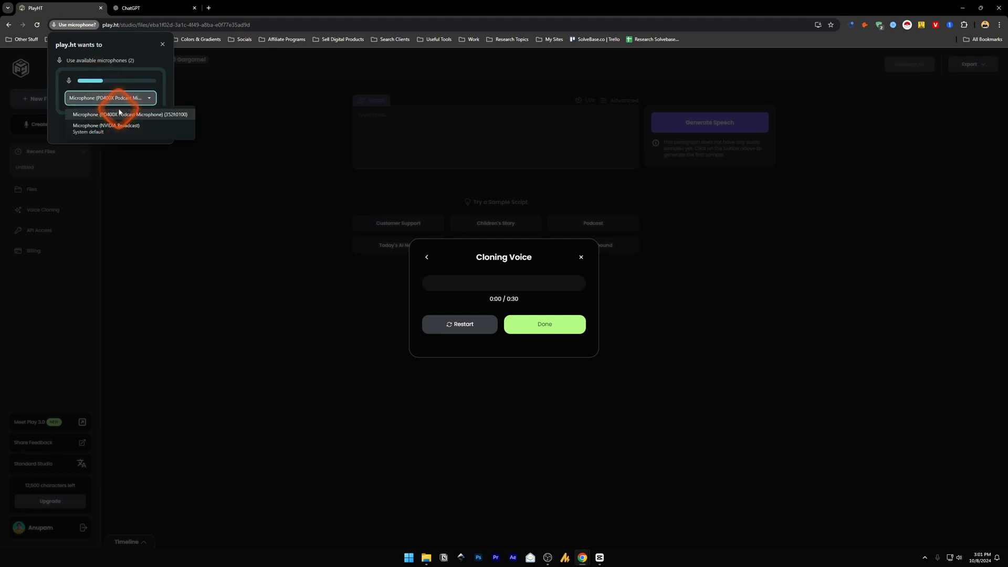
{"action": "left_click", "coordinate": [111, 98]}
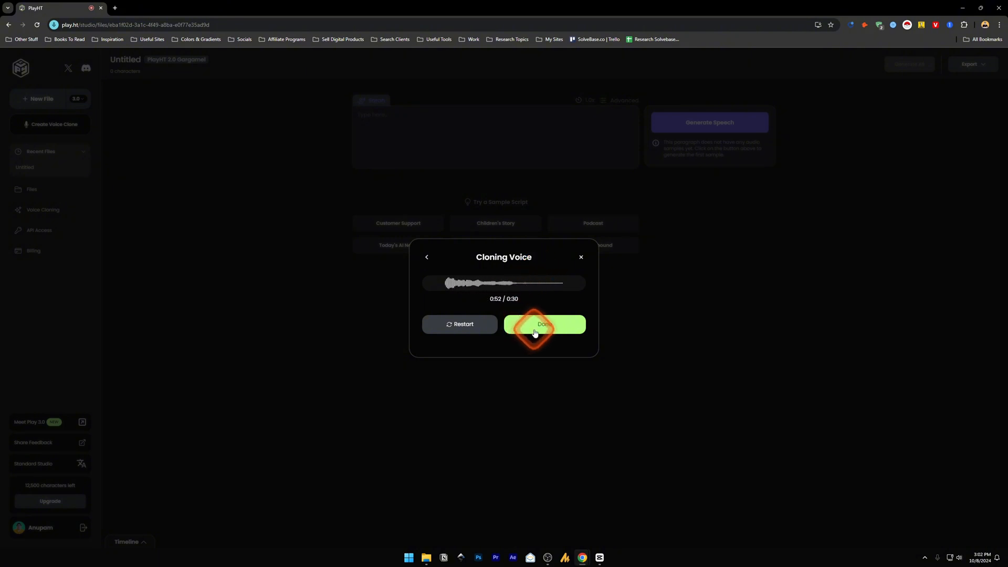
Finish the clone named 'Me' with rights confirmed, returning to the studio
{"action": "left_click", "coordinate": [544, 323]}
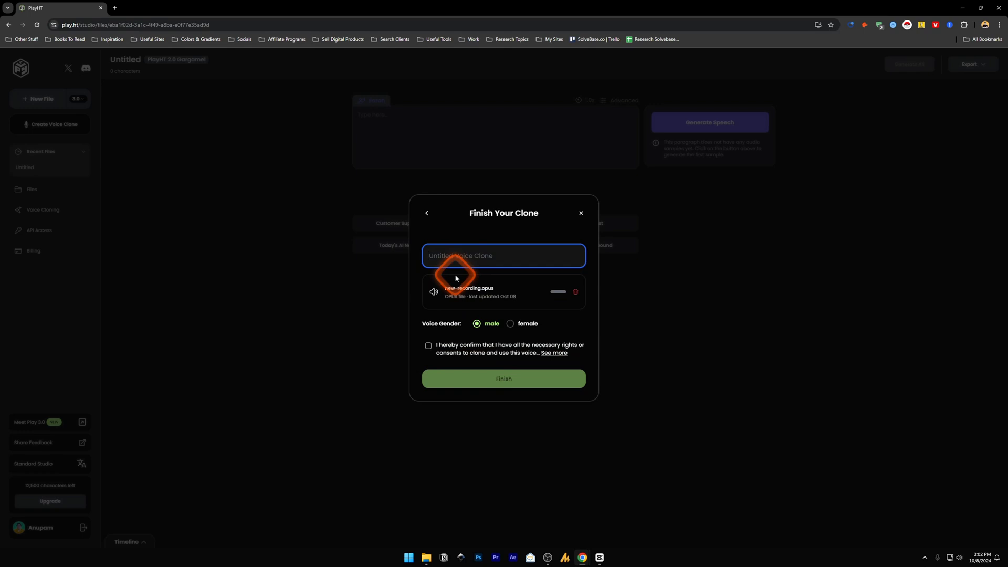
{"action": "type", "text": "Me"}
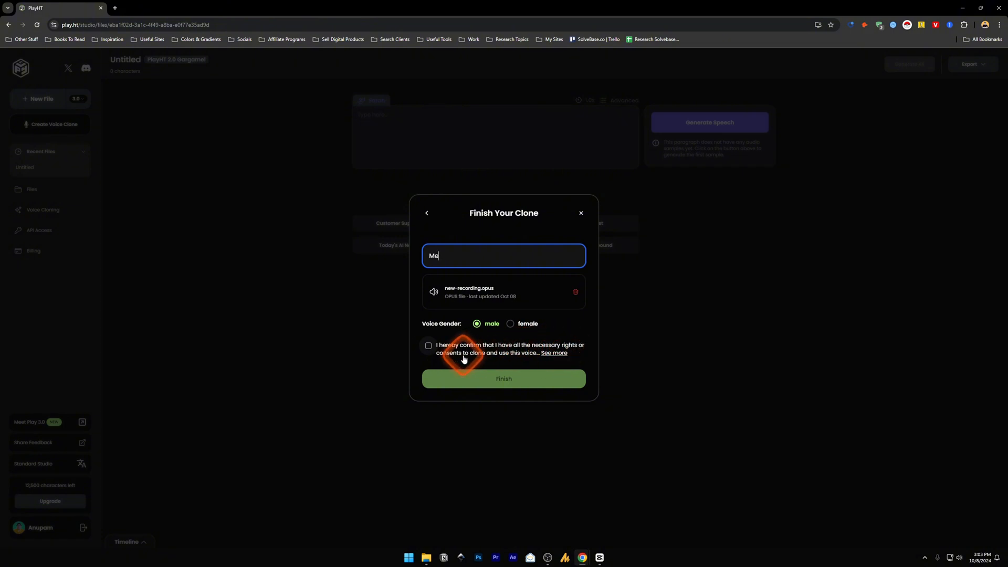
{"action": "left_click", "coordinate": [428, 345]}
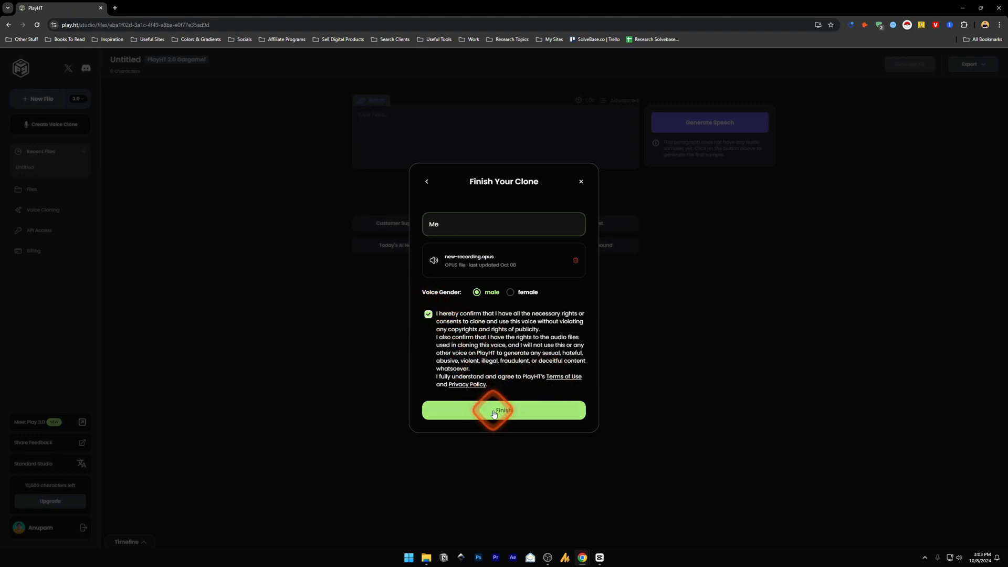
{"action": "left_click", "coordinate": [502, 410]}
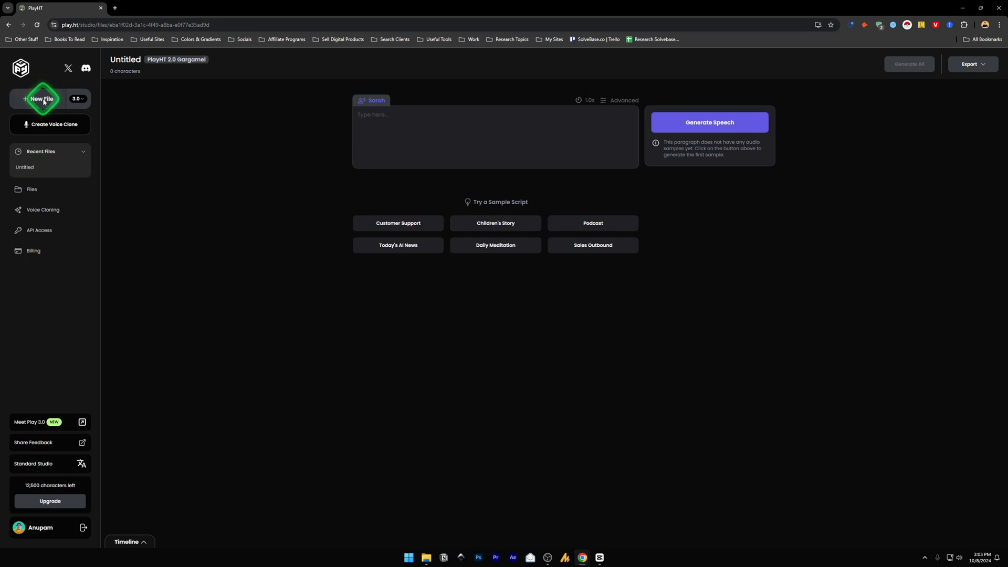
Create a new file and bring the ChatGPT Google script into it from another tab
{"action": "left_click", "coordinate": [41, 98]}
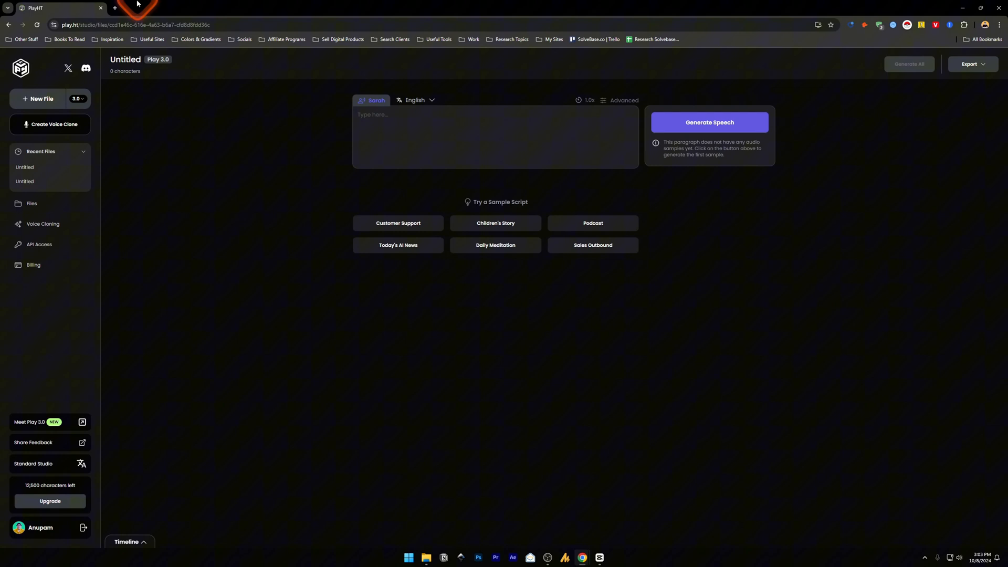
{"action": "left_click", "coordinate": [208, 8]}
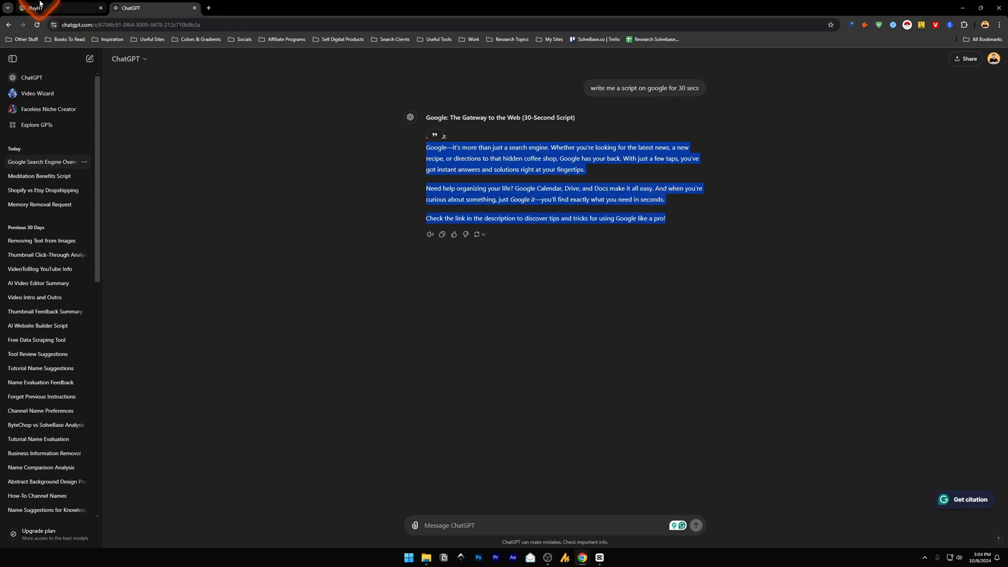
{"action": "left_click", "coordinate": [58, 8]}
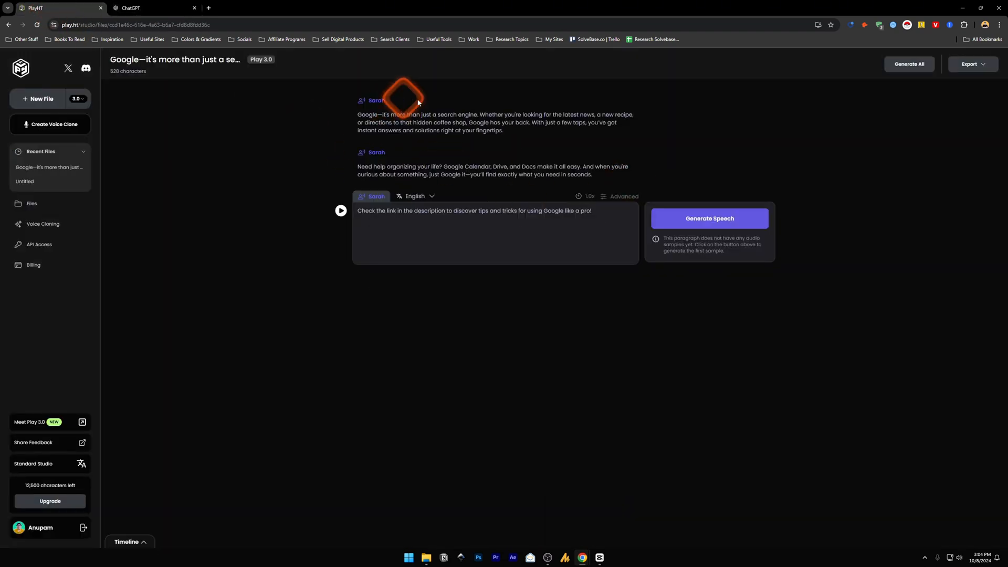
{"action": "mouse_move", "coordinate": [371, 101]}
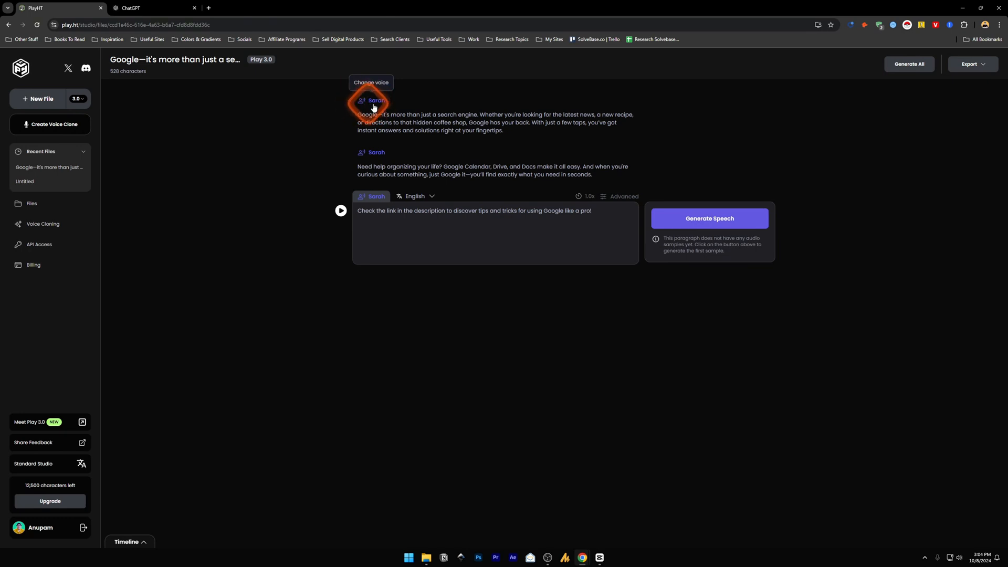
Apply the cloned voice 'Me' to all three paragraphs and generate speech
{"action": "left_click", "coordinate": [372, 101]}
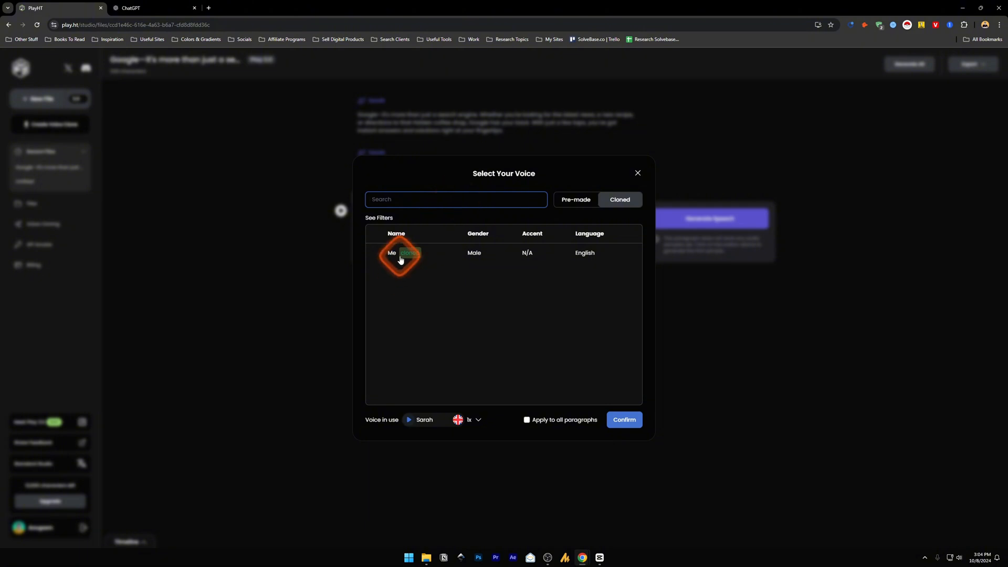
{"action": "left_click", "coordinate": [526, 420]}
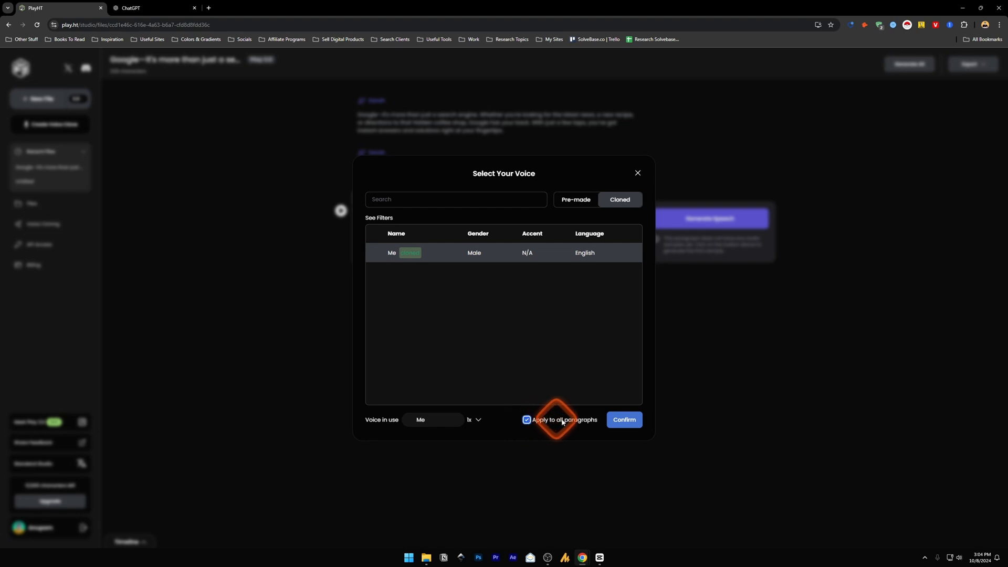
{"action": "left_click", "coordinate": [622, 419]}
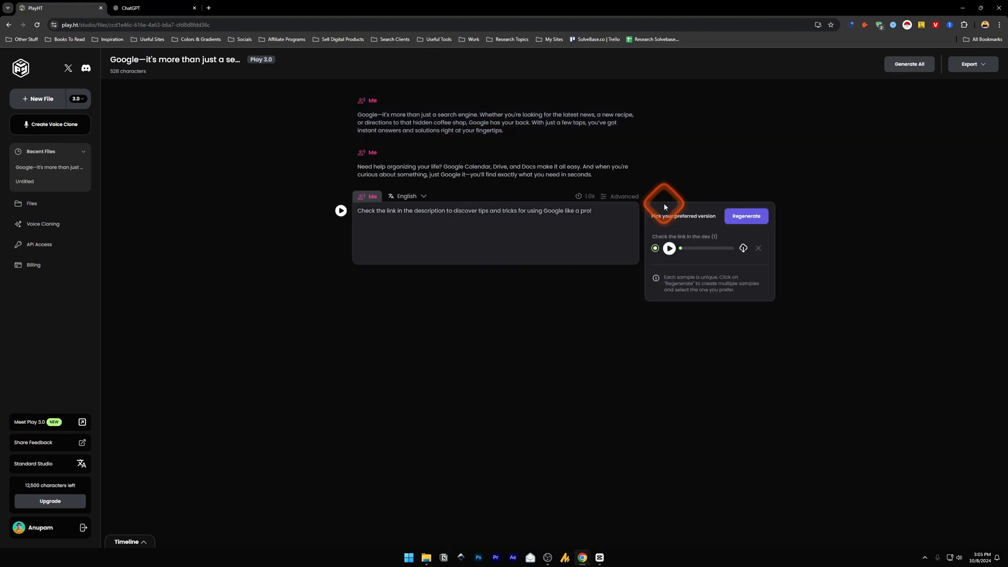
Play back the generated sample, then go to the pricing plans page
{"action": "left_click", "coordinate": [668, 248]}
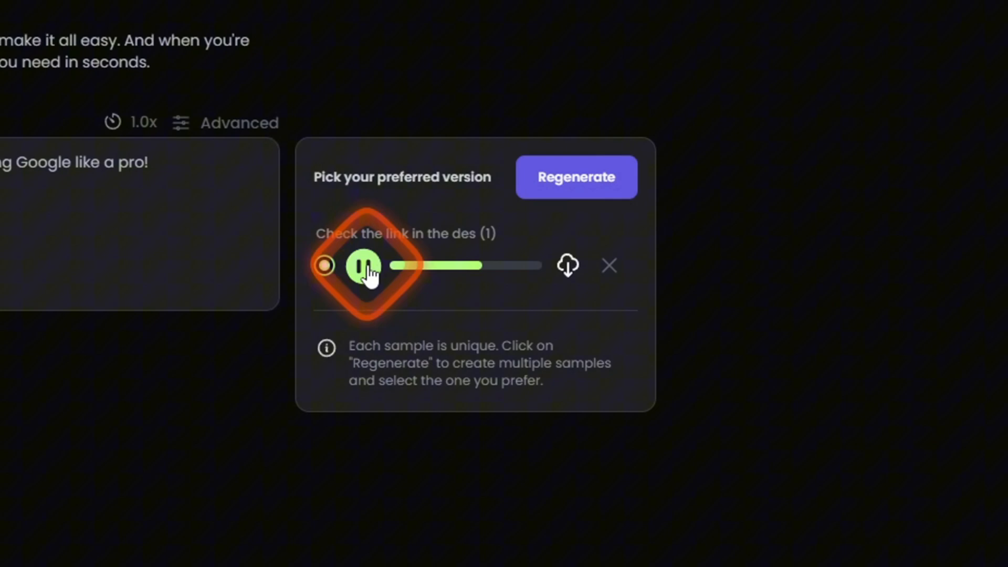
{"action": "left_click", "coordinate": [366, 266]}
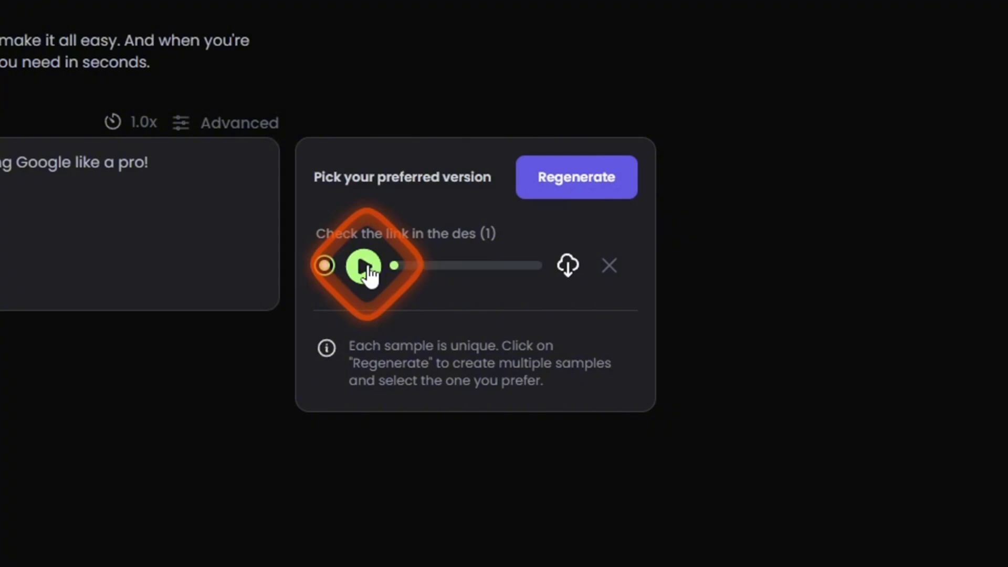
{"action": "left_click", "coordinate": [366, 265]}
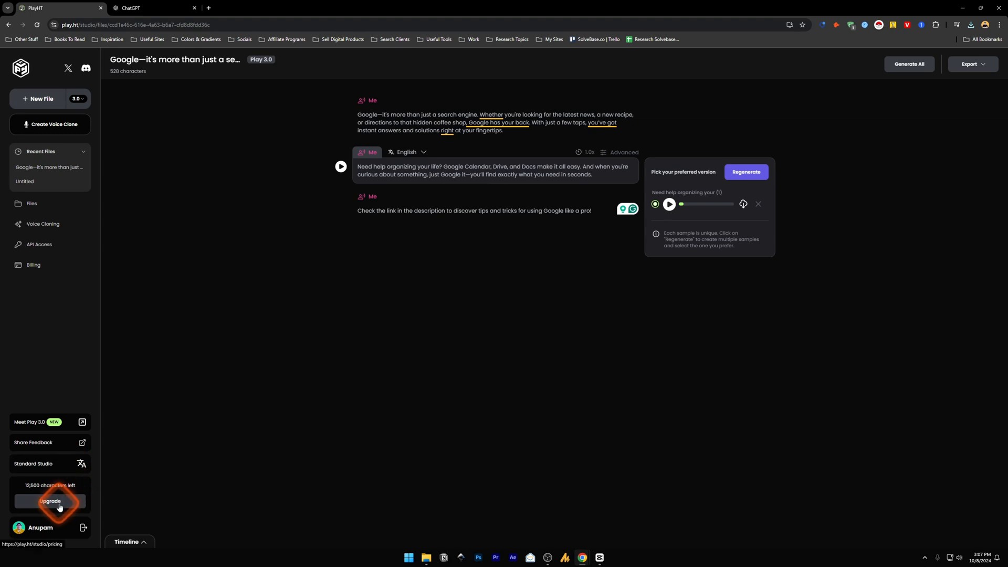
{"action": "left_click", "coordinate": [49, 500]}
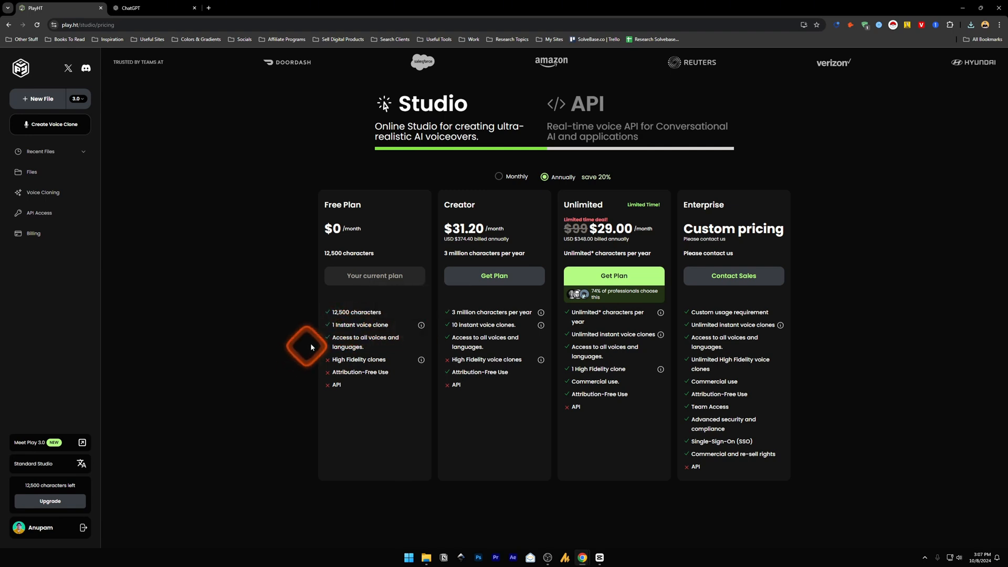
{"action": "mouse_move", "coordinate": [298, 337]}
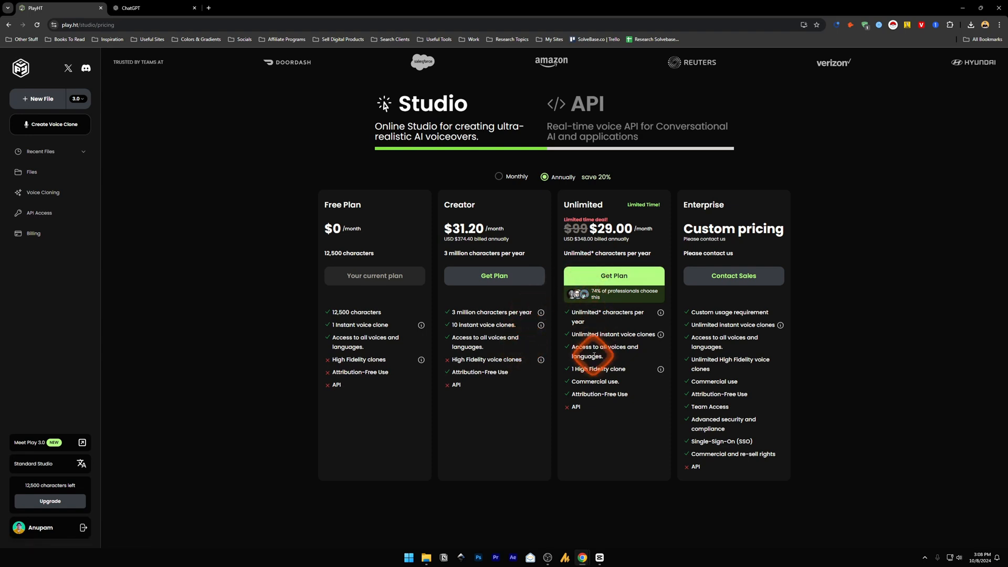
{"action": "mouse_move", "coordinate": [620, 262]}
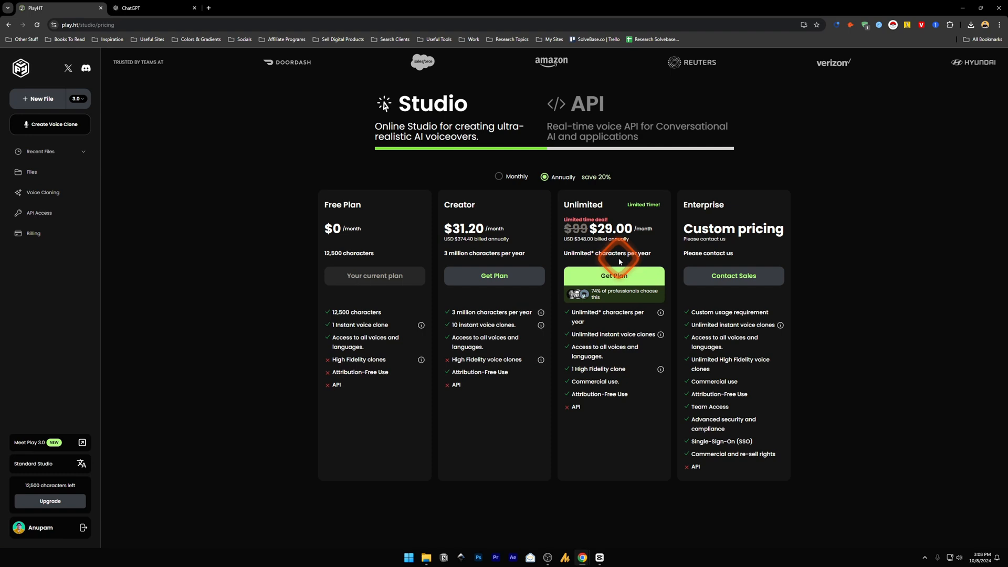
{"action": "mouse_move", "coordinate": [571, 179]}
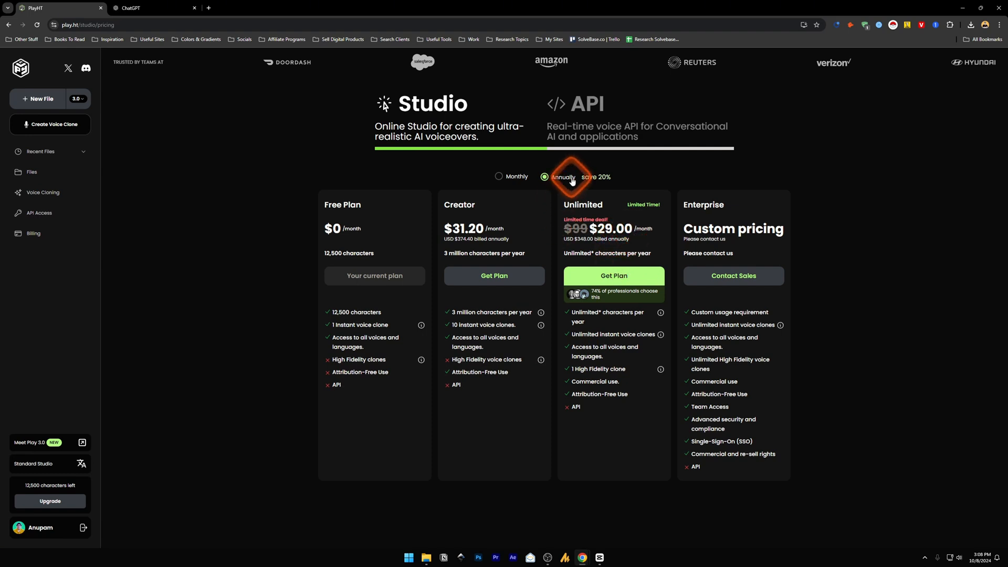
Compare the plans' monthly prices, then switch billing back to annual
{"action": "left_click", "coordinate": [498, 177]}
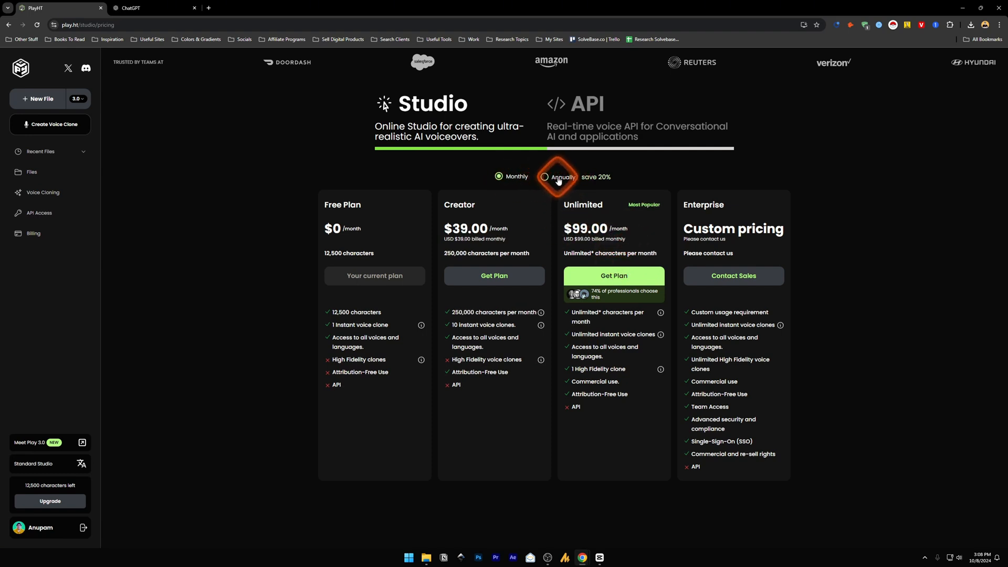
{"action": "left_click", "coordinate": [544, 177]}
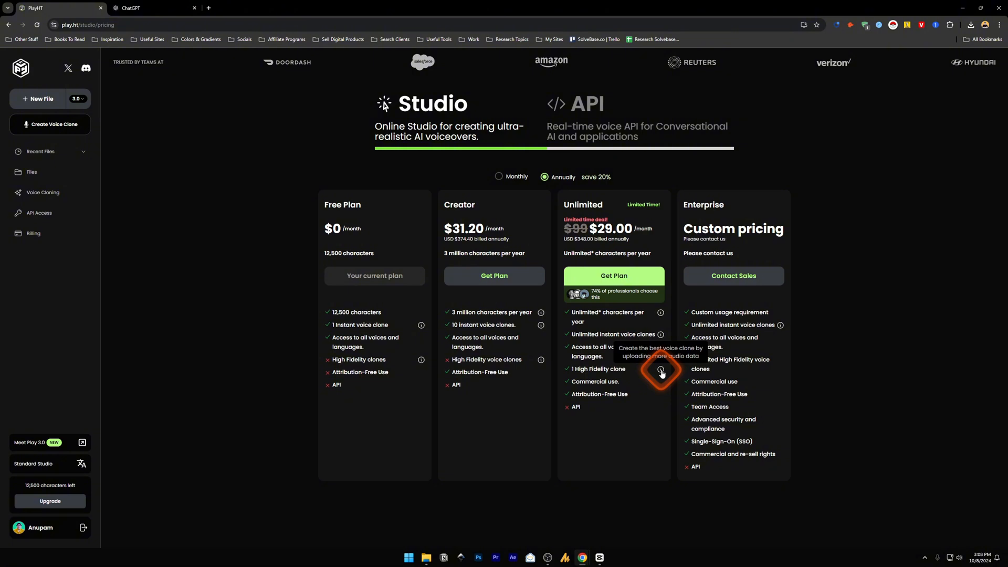
{"action": "mouse_move", "coordinate": [632, 369]}
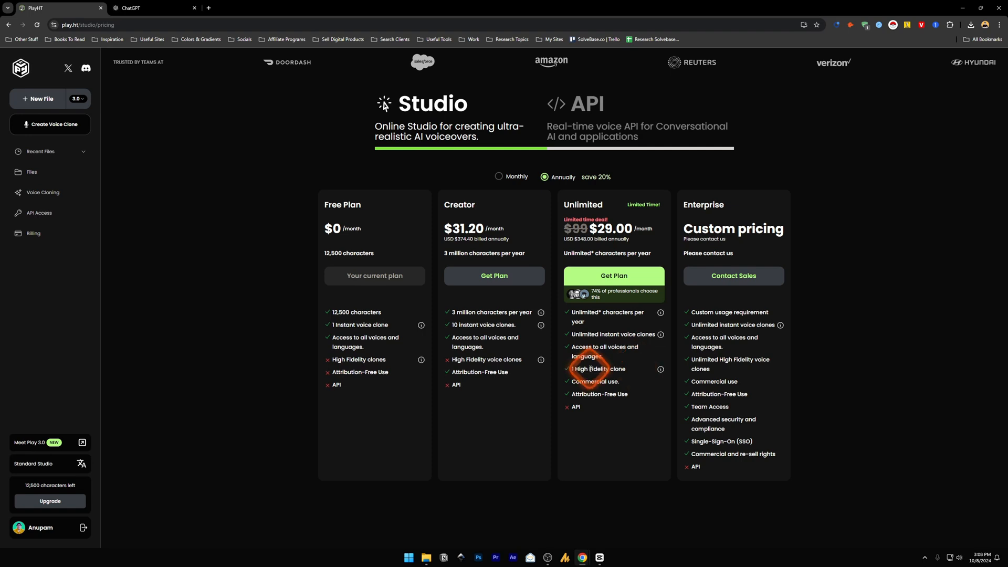
{"action": "mouse_move", "coordinate": [588, 366]}
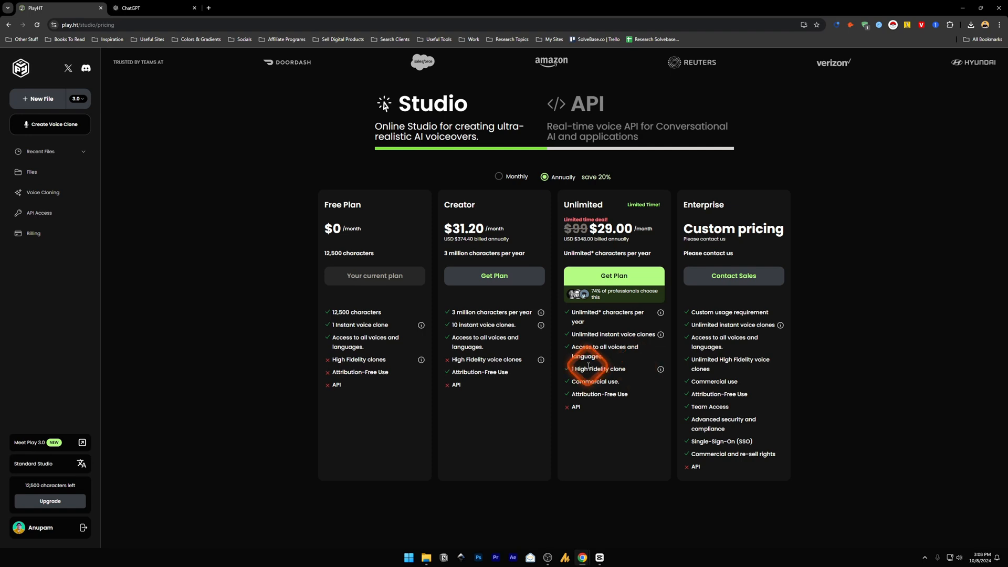